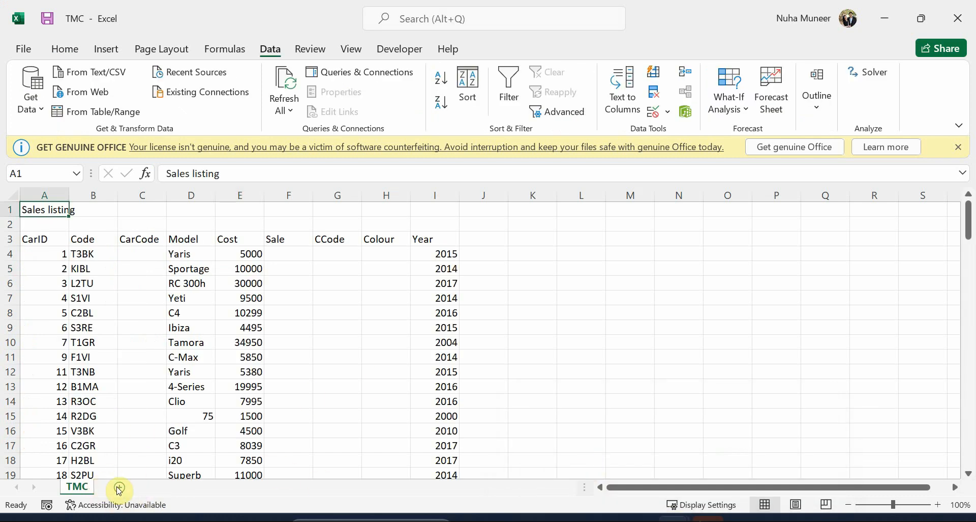
- Copy the TMCColour sheet into the TMC.csv workbook using Move or Copy with Create a copy
{"action": "left_click", "coordinate": [92, 486]}
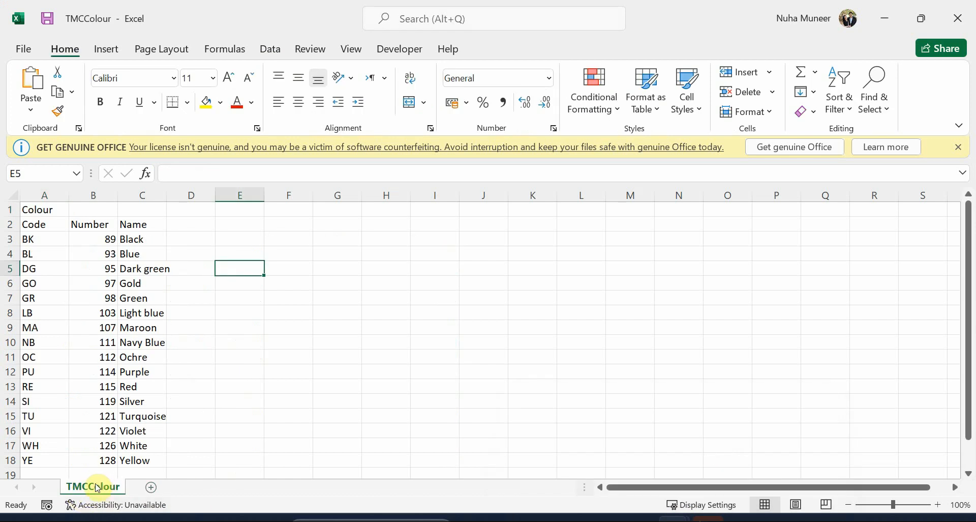
{"action": "right_click", "coordinate": [92, 486]}
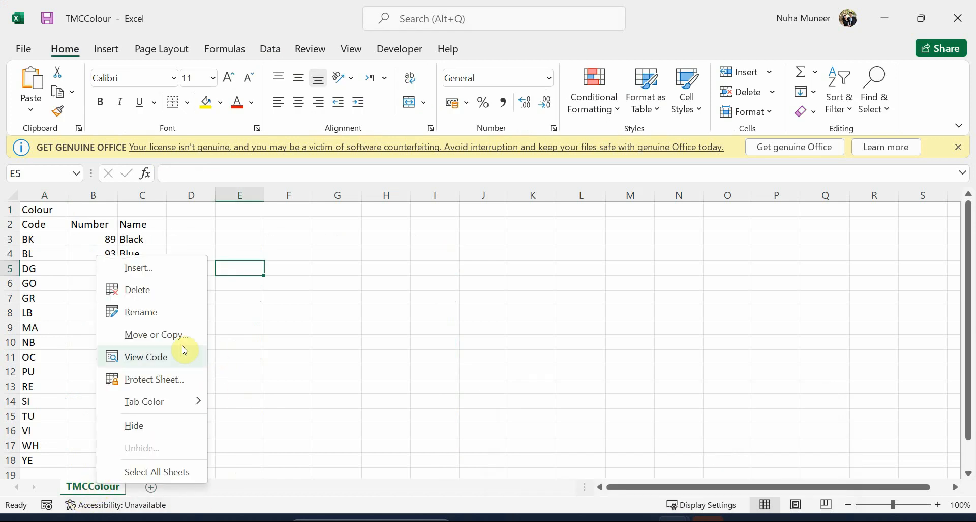
{"action": "left_click", "coordinate": [157, 334]}
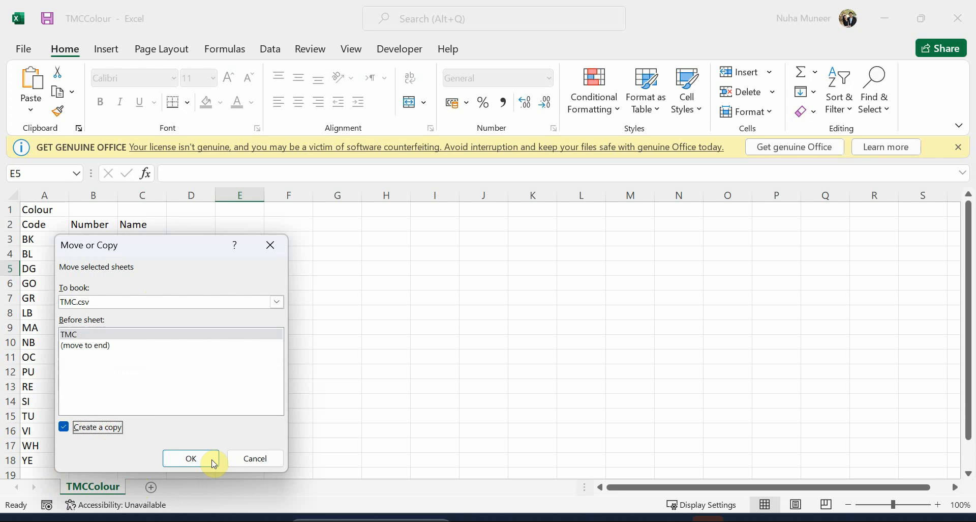
{"action": "left_click", "coordinate": [191, 458]}
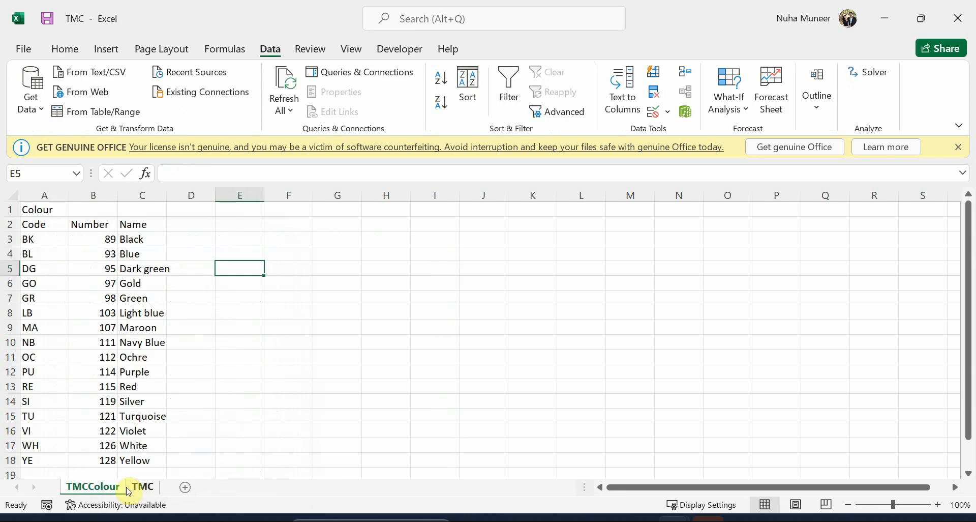
- Check the Activity 8a instructions for the sheet names Colour and Sites
{"action": "left_click", "coordinate": [93, 486]}
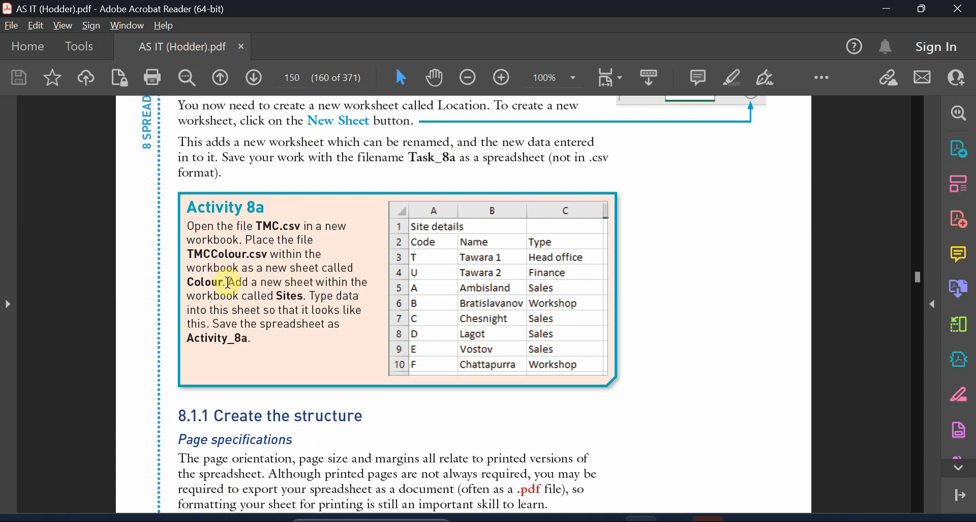
{"action": "double_click", "coordinate": [205, 281]}
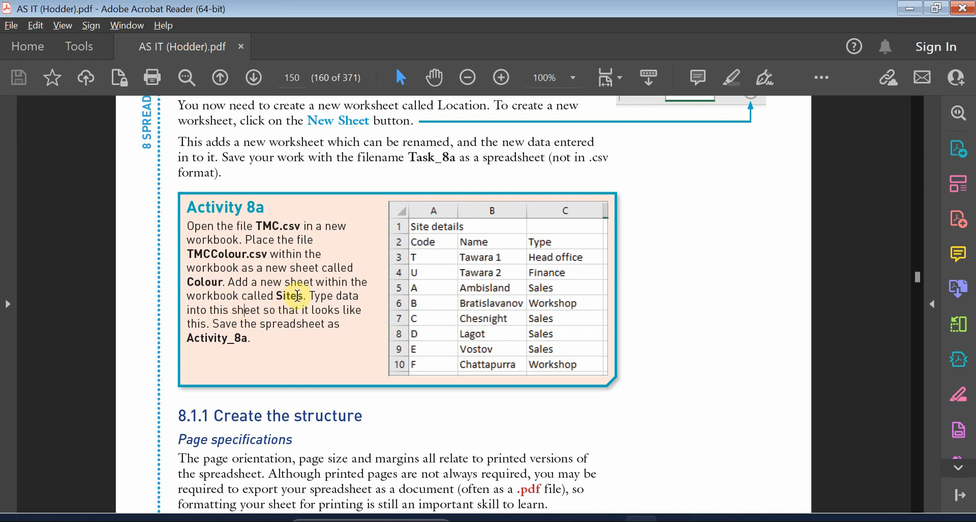
{"action": "double_click", "coordinate": [288, 295]}
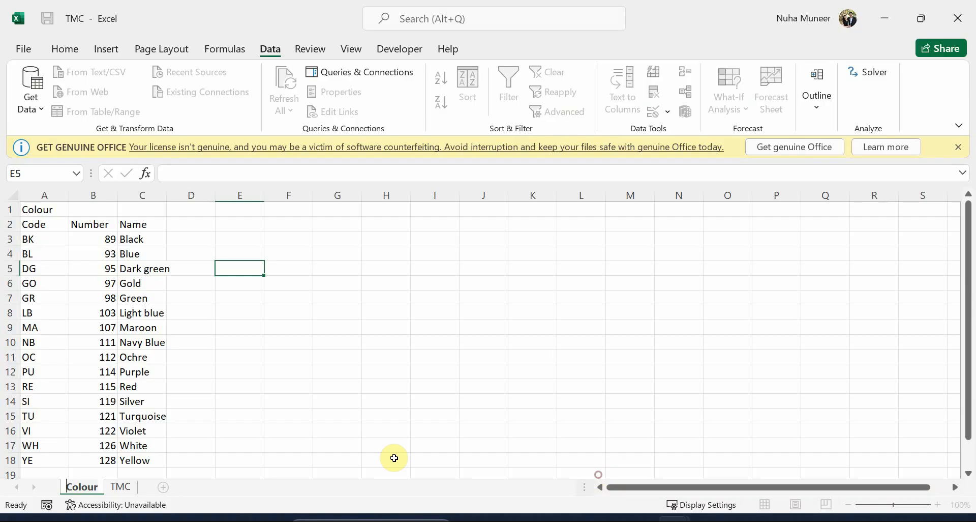
- Name the copied sheet Colour, move TMC to the front, and select the new blank sheet
{"action": "left_click", "coordinate": [208, 487]}
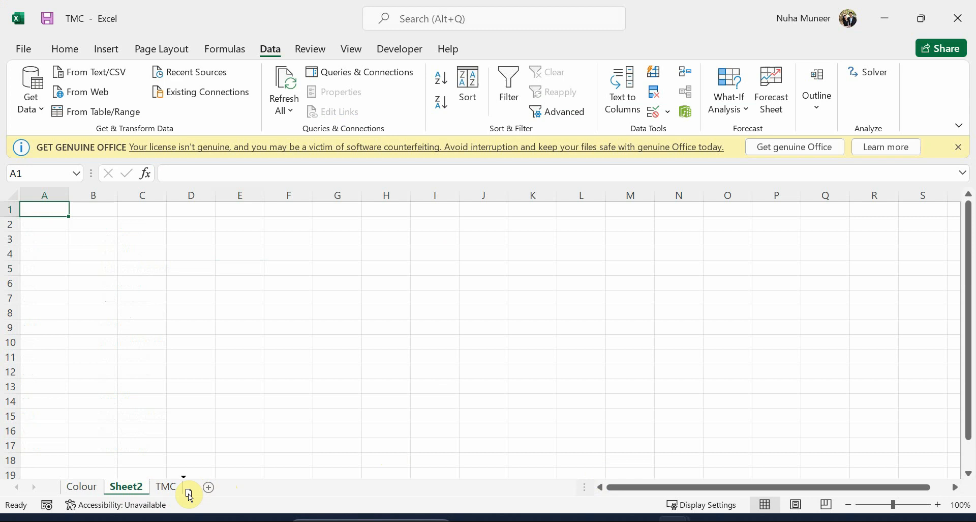
{"action": "left_click", "coordinate": [164, 486]}
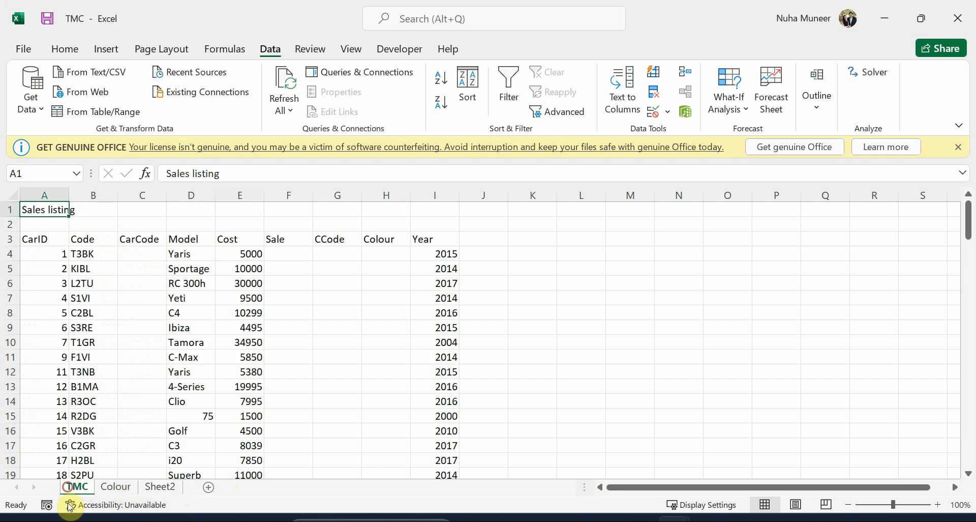
{"action": "left_click", "coordinate": [115, 486]}
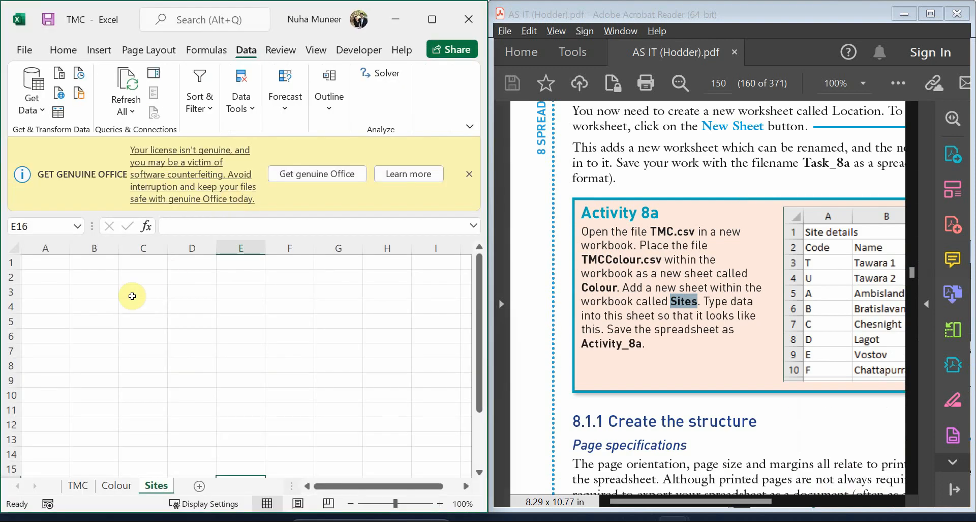
{"action": "left_click", "coordinate": [468, 174]}
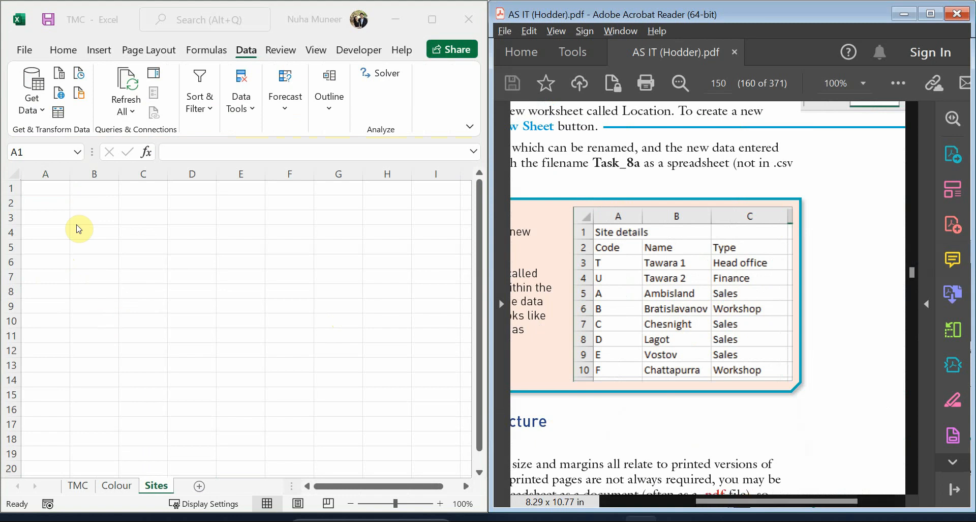
- Enter the Site Code, Name and Type headers starting at cell A1 of Sites
{"action": "left_click", "coordinate": [45, 187]}
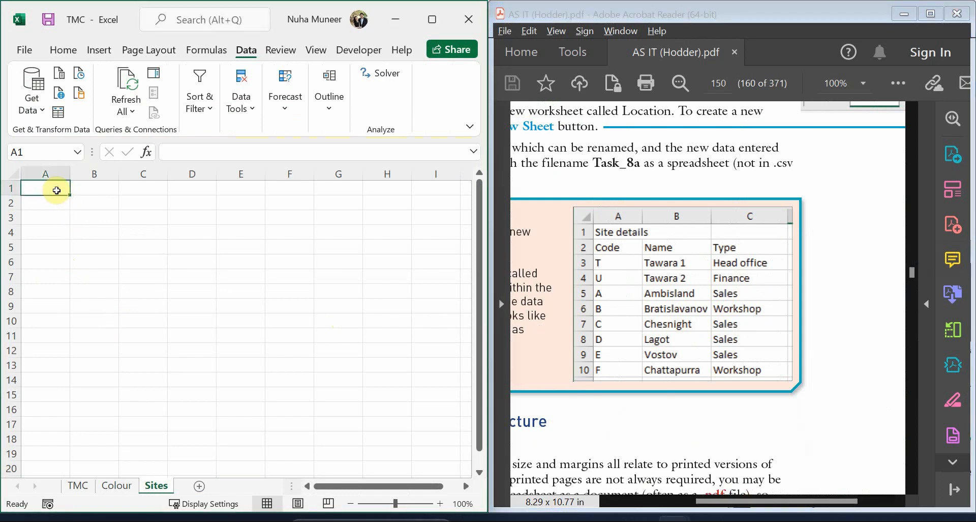
{"action": "type", "text": "Site details"}
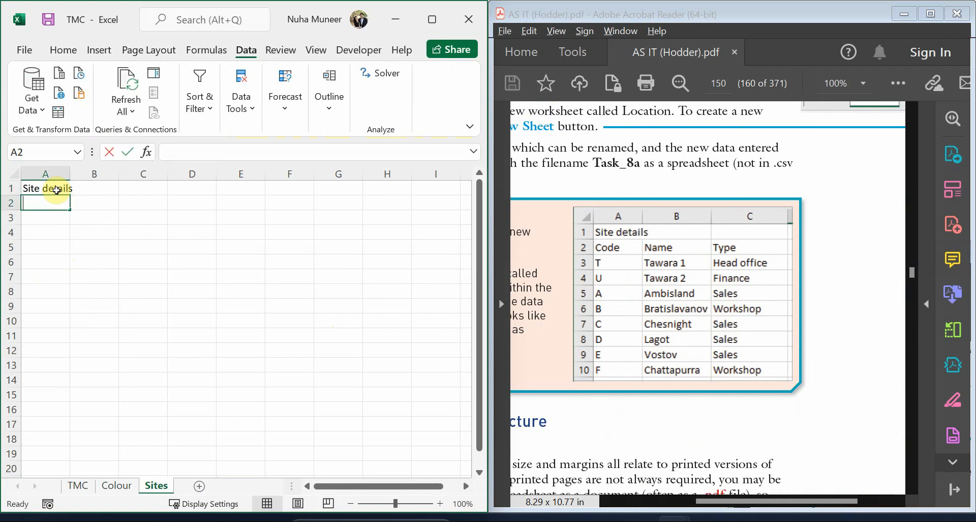
{"action": "type", "text": "Code"}
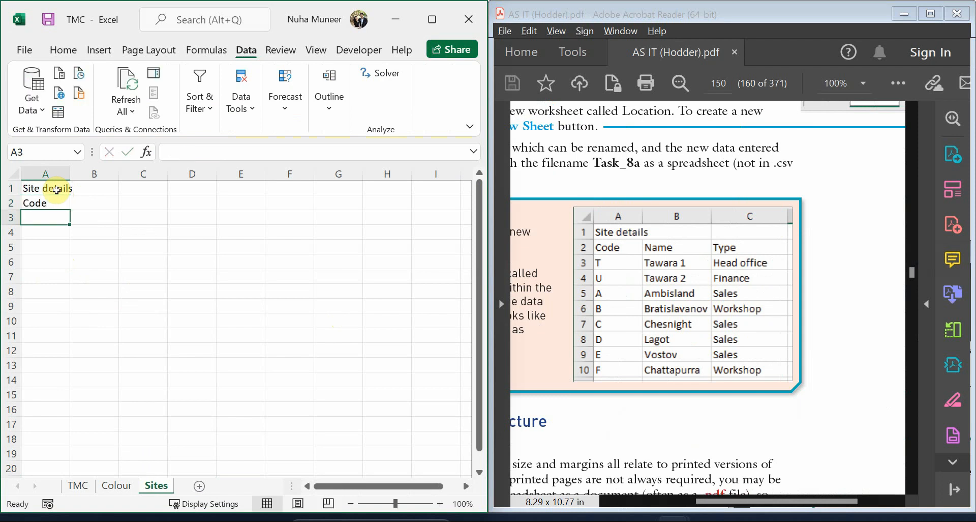
{"action": "type", "text": "T"}
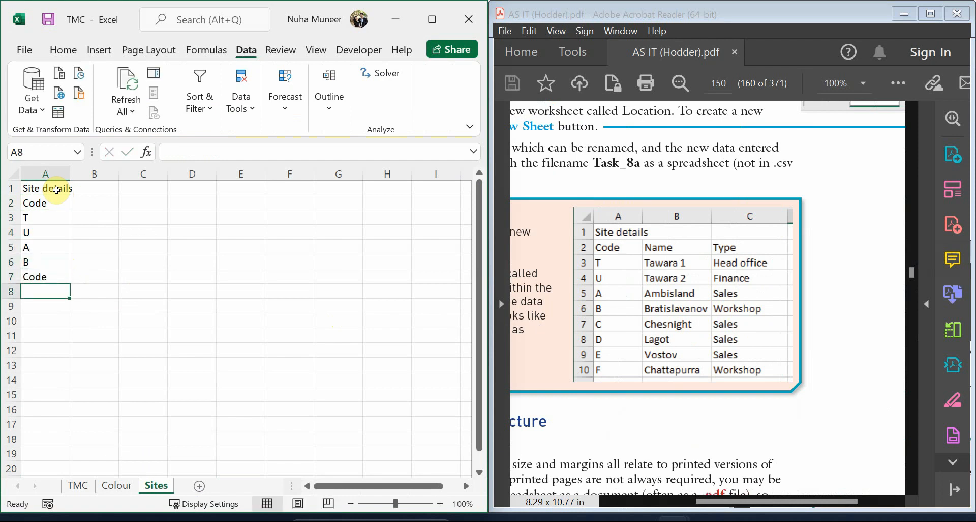
{"action": "type", "text": "F"}
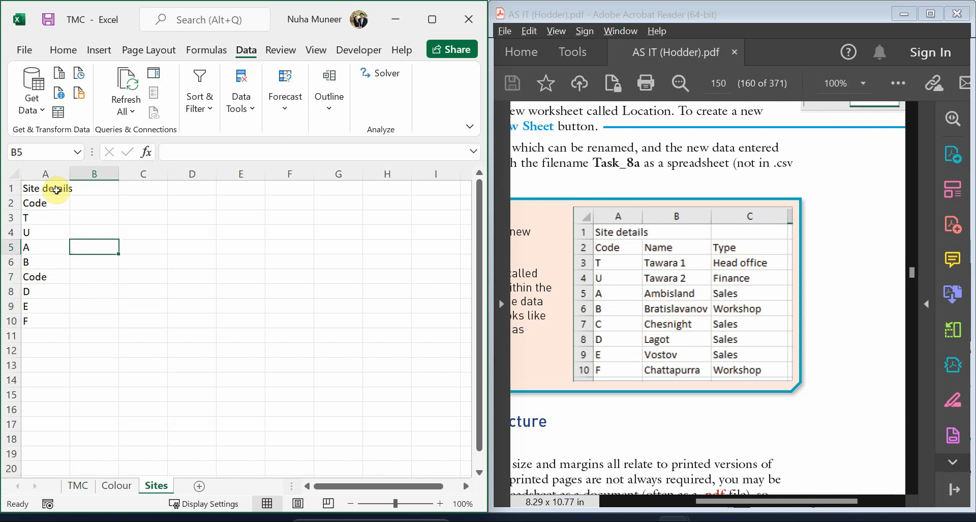
{"action": "type", "text": "Name"}
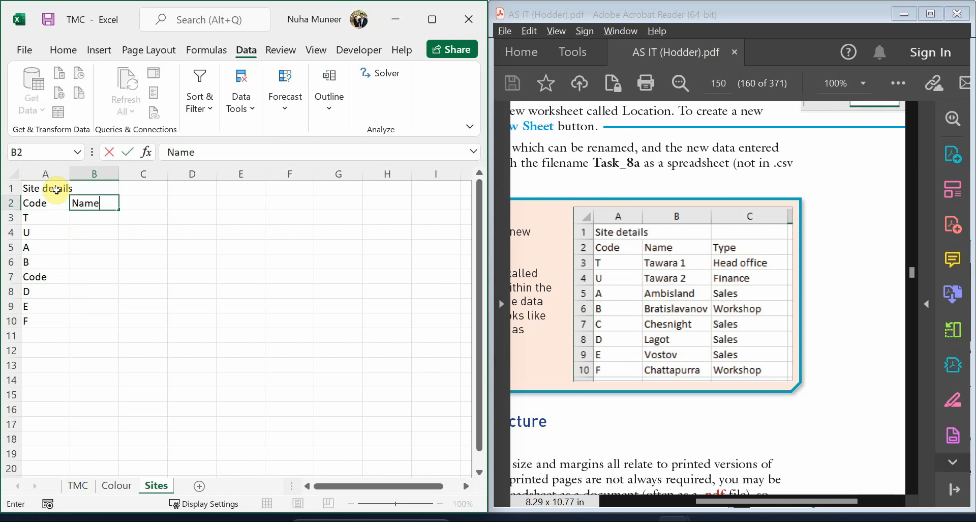
{"action": "type", "text": "Type"}
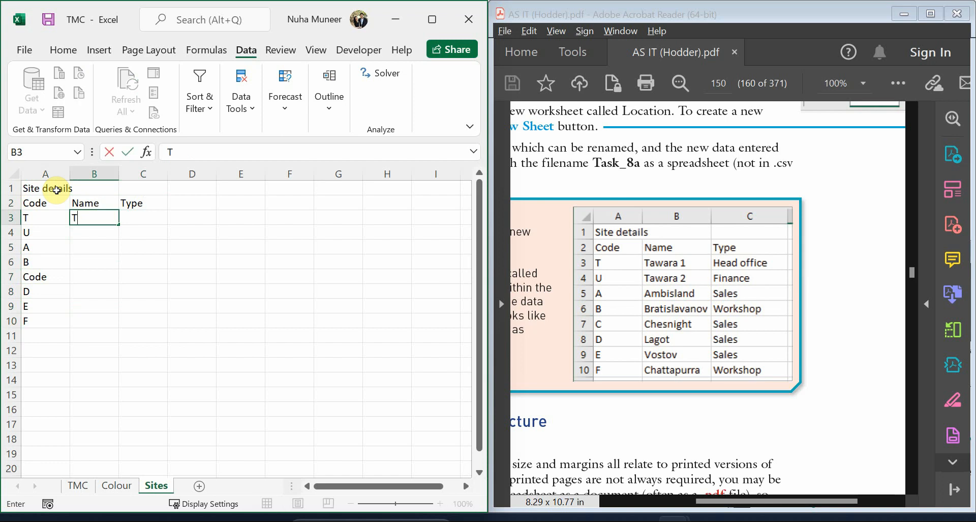
- Enter site names, correcting the first two to Tawara 1 and Tawara 2
{"action": "type", "text": "awara"}
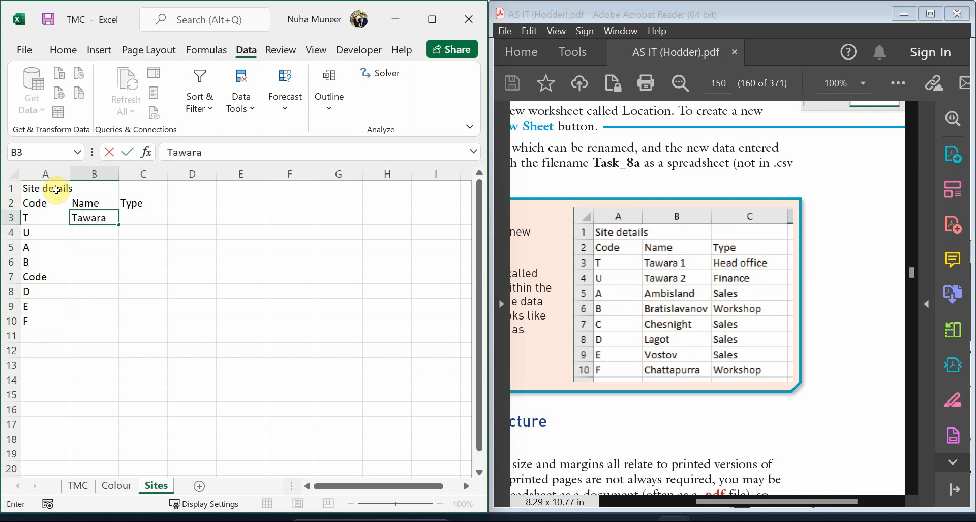
{"action": "type", "text": "1"}
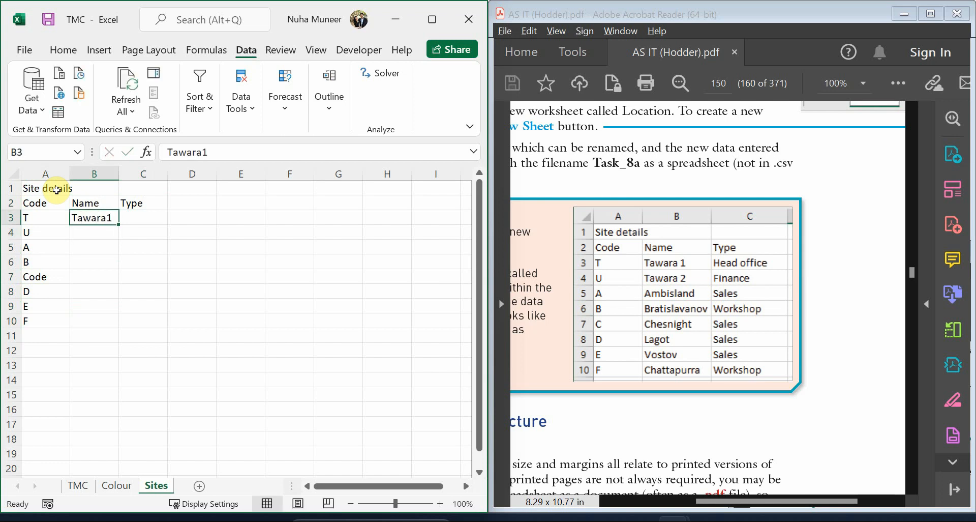
{"action": "double_click", "coordinate": [93, 217]}
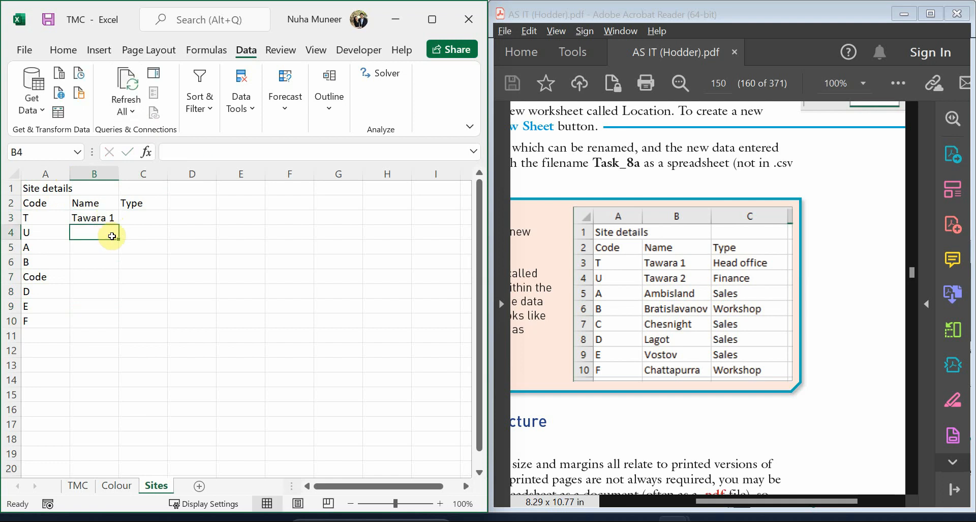
{"action": "type", "text": "2"}
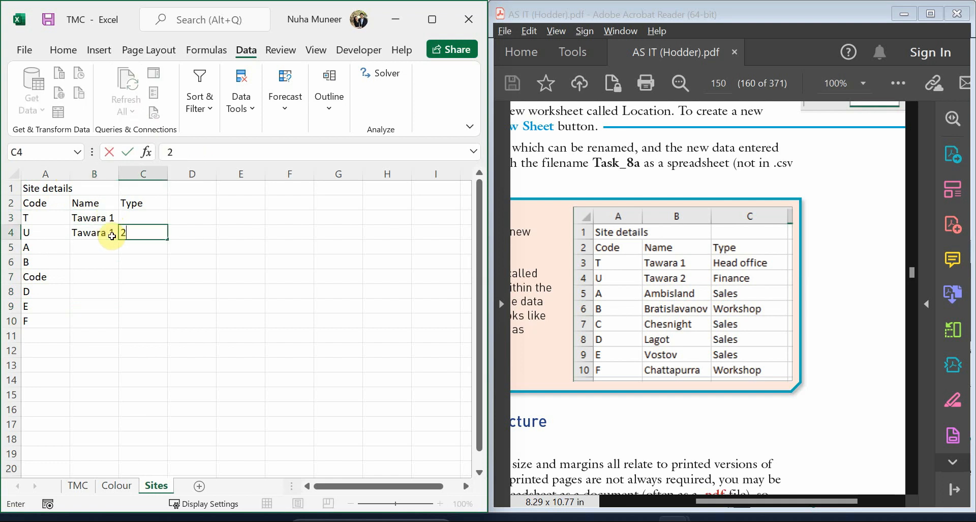
{"action": "left_click", "coordinate": [94, 232]}
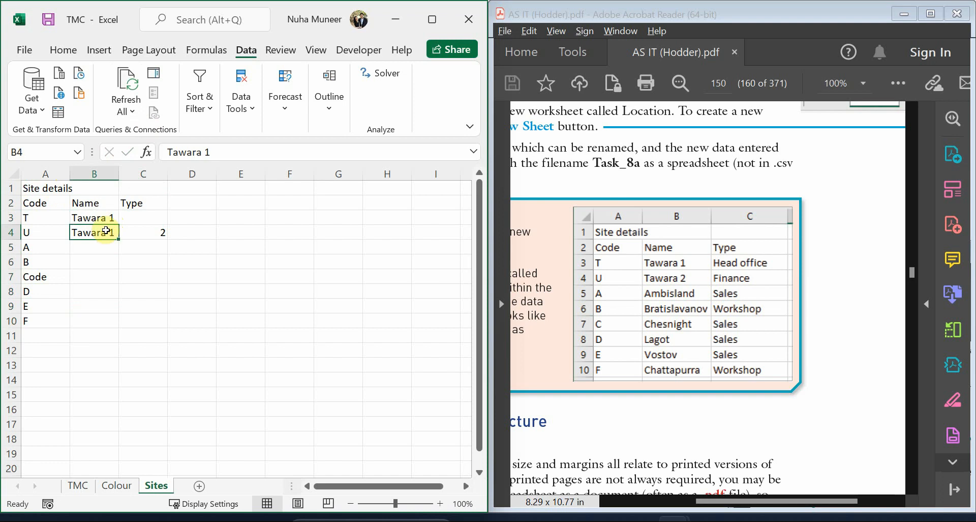
{"action": "double_click", "coordinate": [93, 232]}
{"action": "type", "text": "2"}
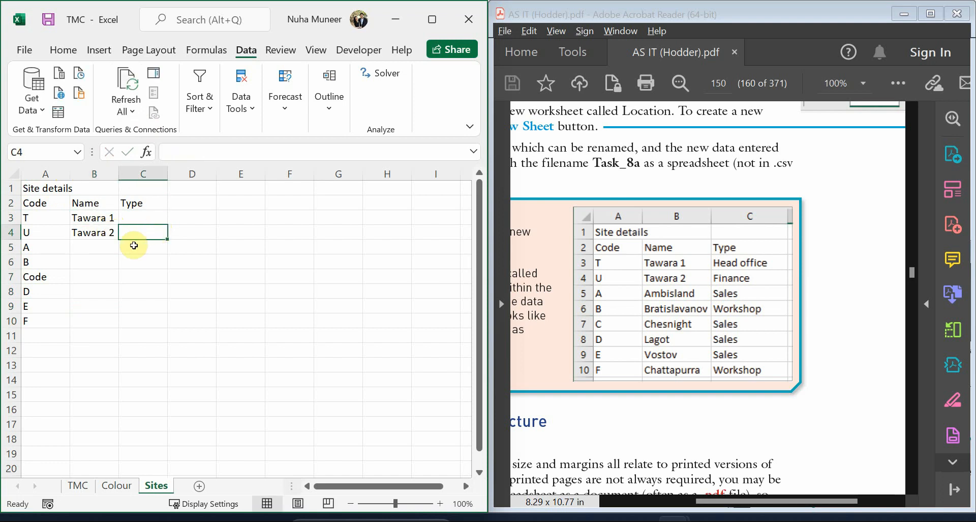
{"action": "left_click", "coordinate": [94, 247]}
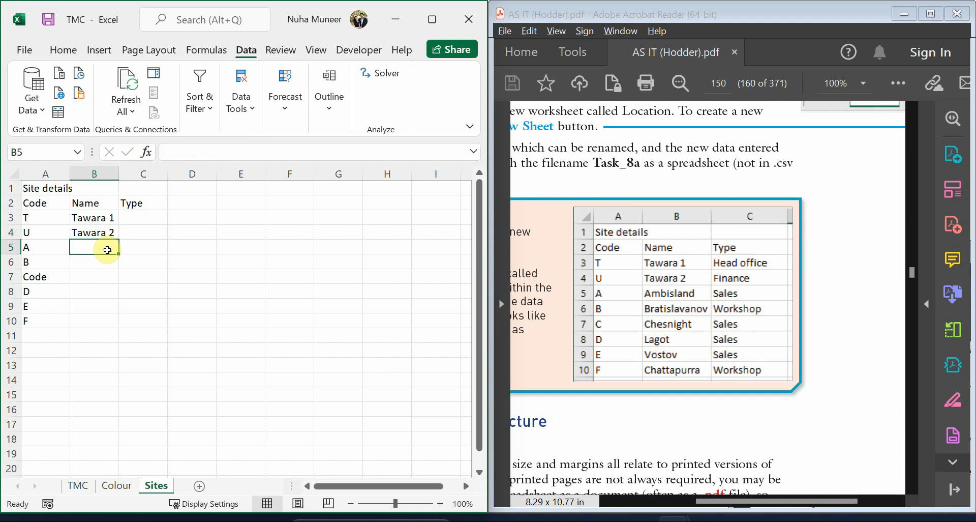
{"action": "type", "text": "amb"}
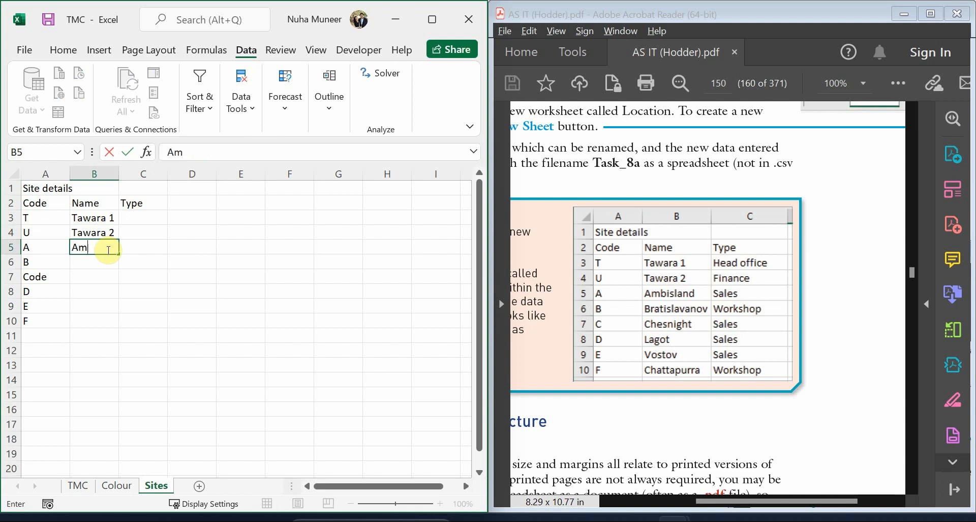
{"action": "type", "text": "b"}
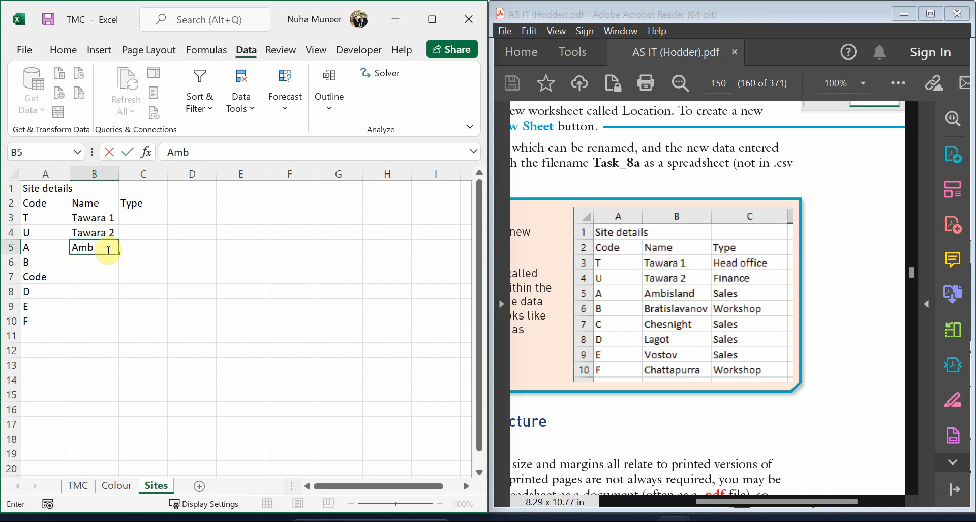
{"action": "type", "text": "island"}
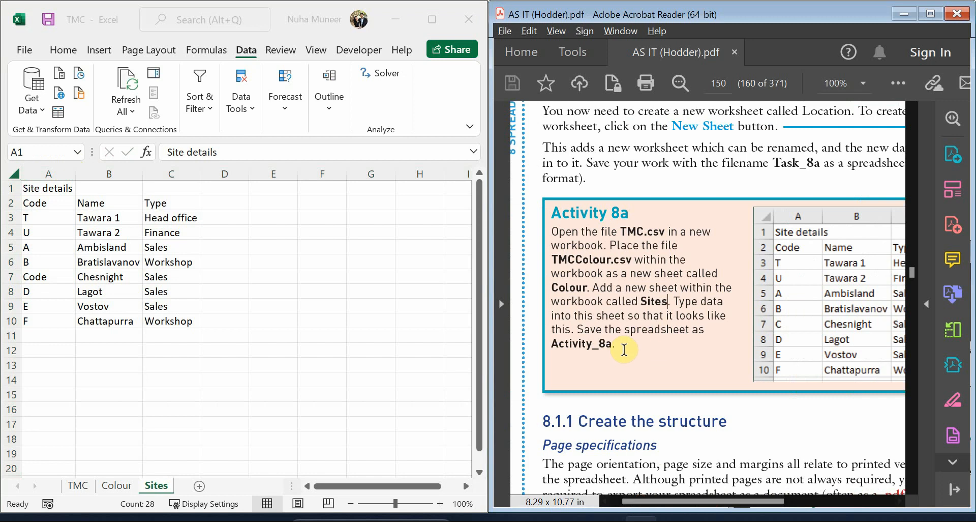
{"action": "double_click", "coordinate": [582, 343]}
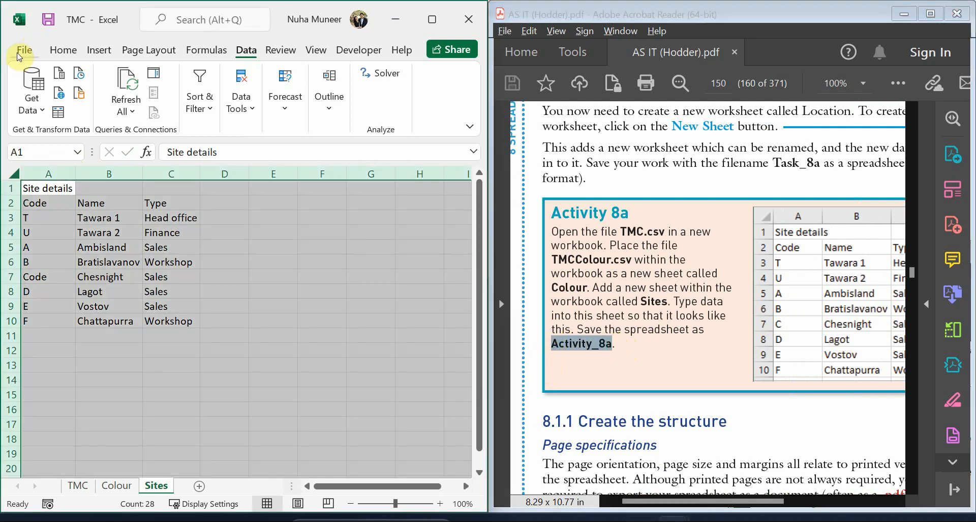
- In Save As, set the type to Excel Workbook for Activity_8a
{"action": "left_click", "coordinate": [24, 50]}
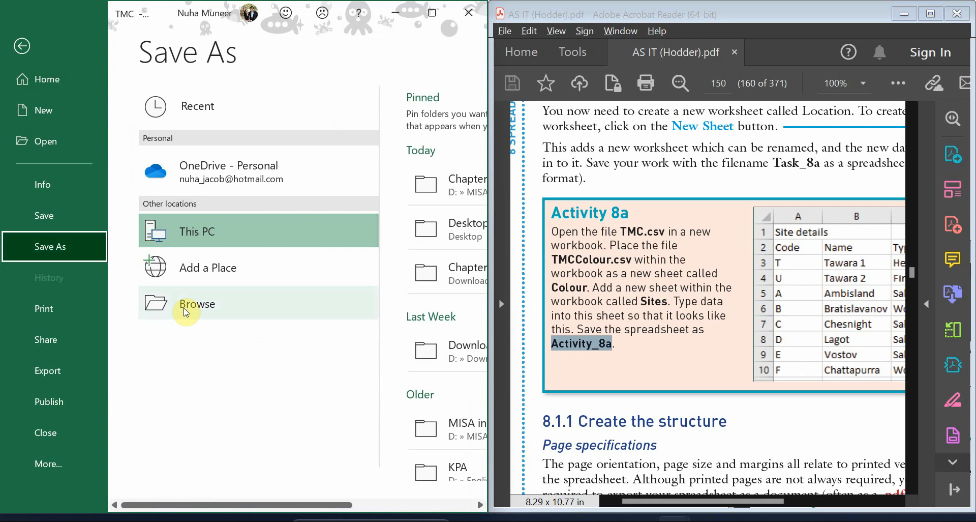
{"action": "left_click", "coordinate": [197, 303]}
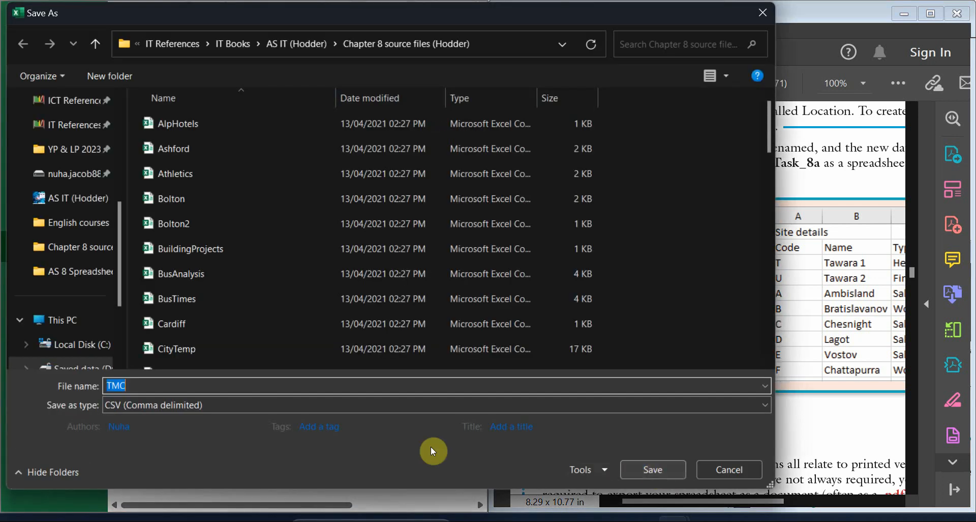
{"action": "left_click", "coordinate": [763, 405]}
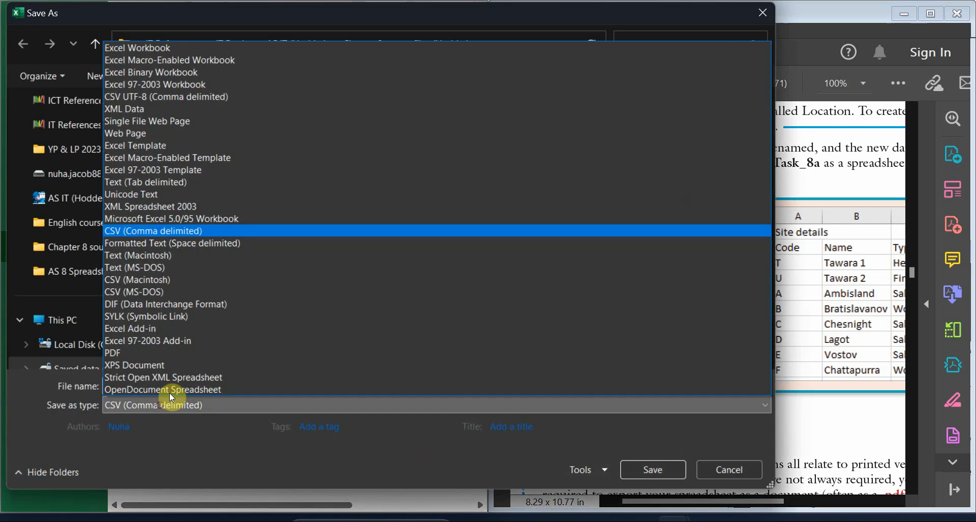
{"action": "left_click", "coordinate": [138, 48]}
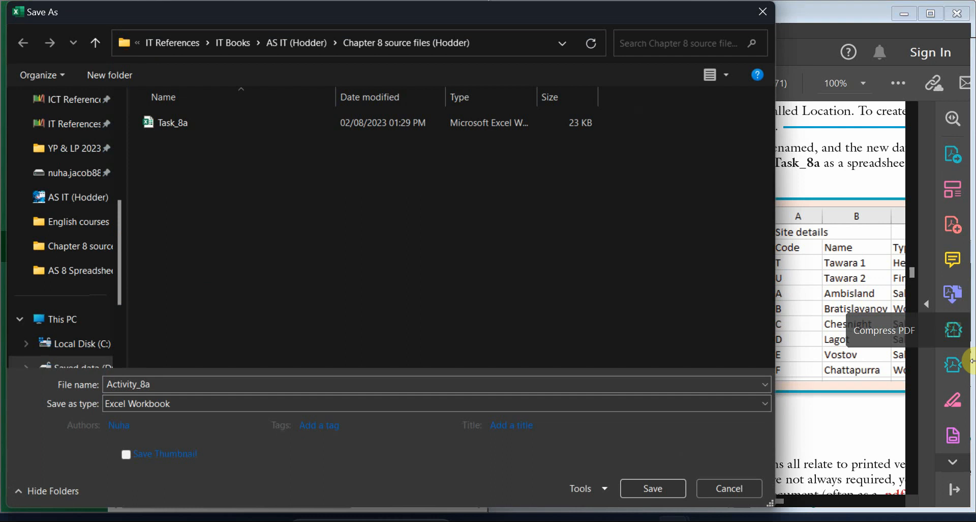